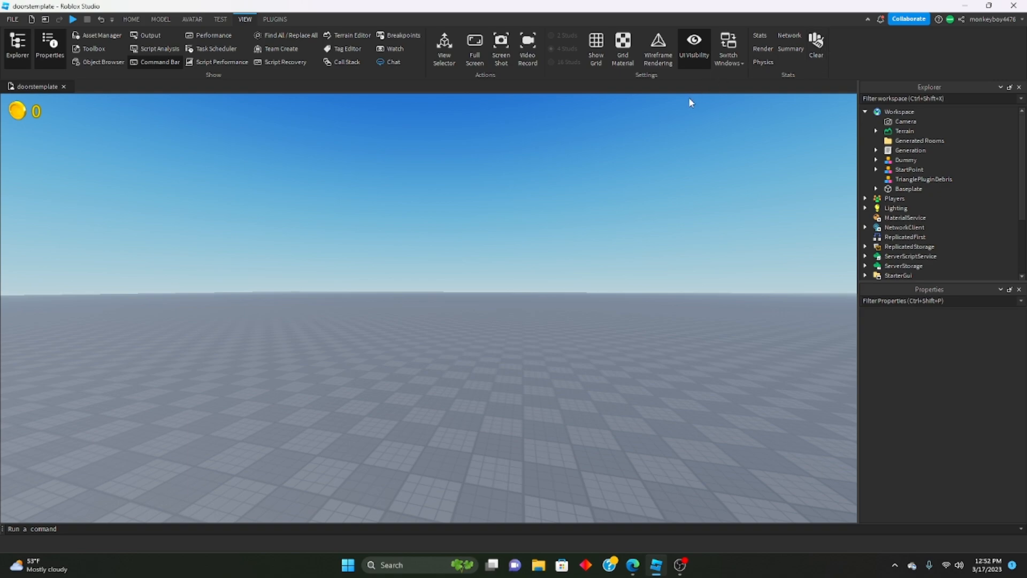
pyautogui.moveTo(675, 113)
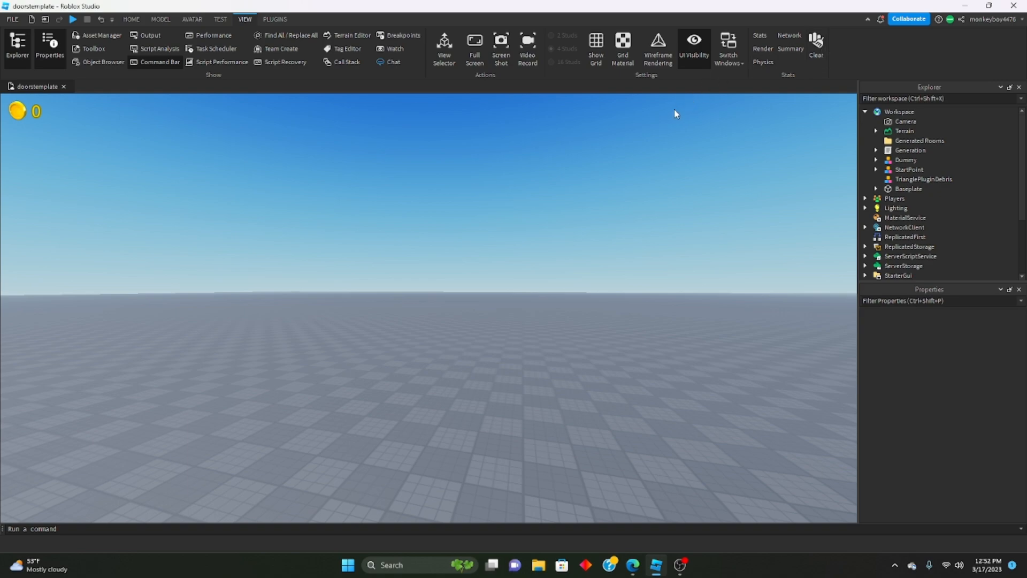
pyautogui.moveTo(668, 108)
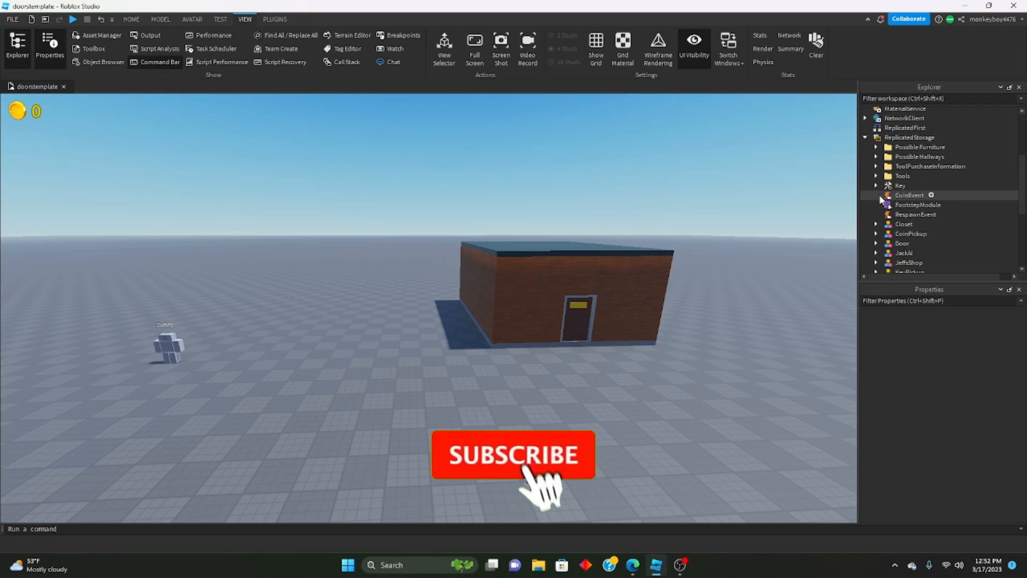
# Insert the JeffsShop model from ReplicatedStorage and place the lighter Handle on its counter.
pyautogui.click(909, 262)
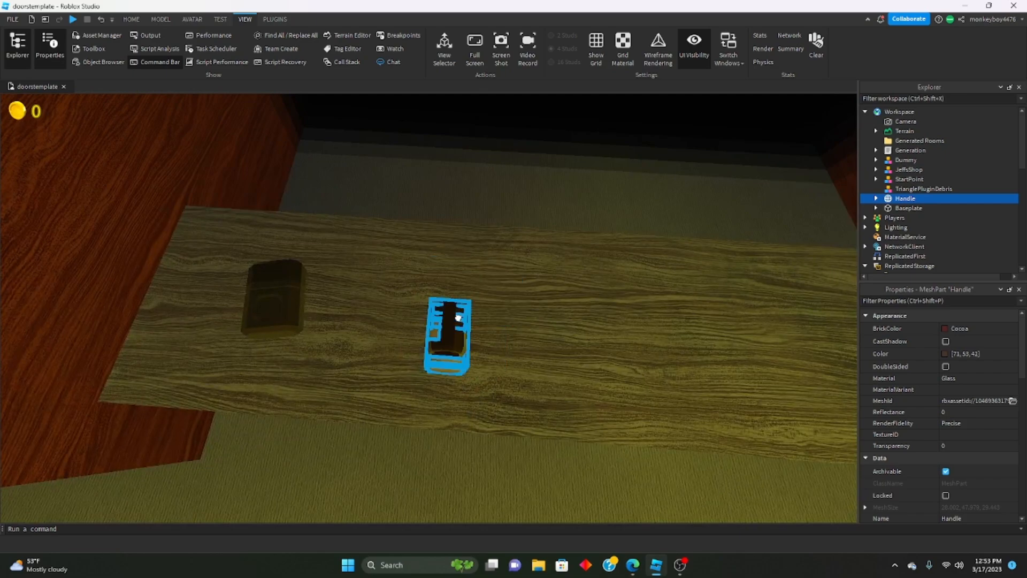
# Rotate and move the lighter into place on the counter and inspect its Handle parts.
pyautogui.click(131, 19)
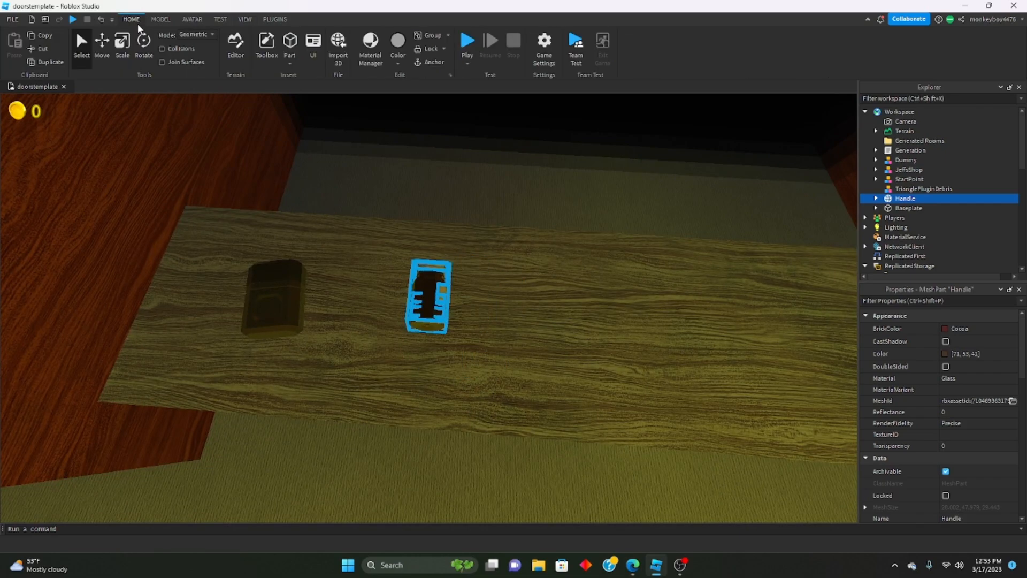
pyautogui.click(122, 43)
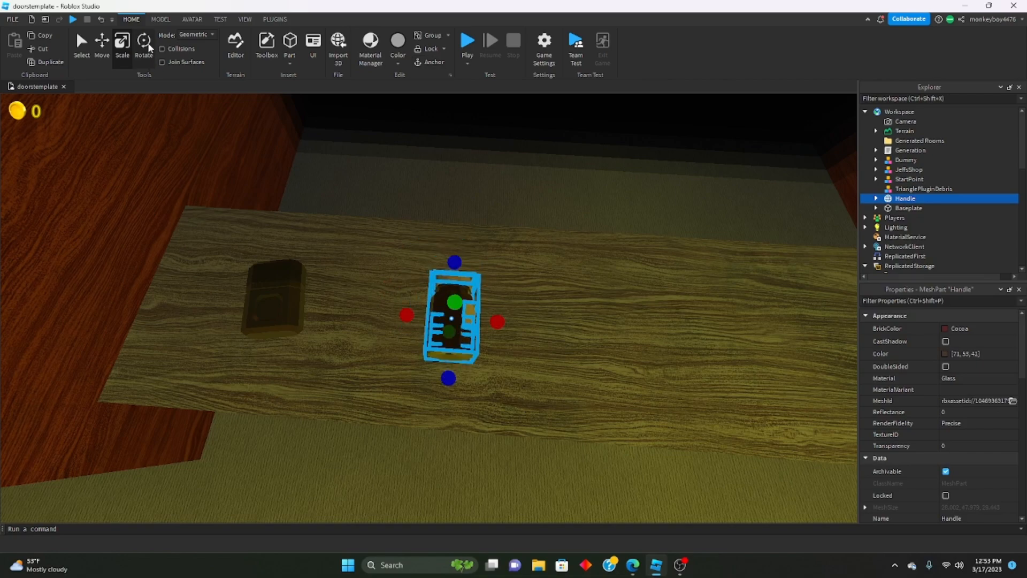
pyautogui.click(143, 46)
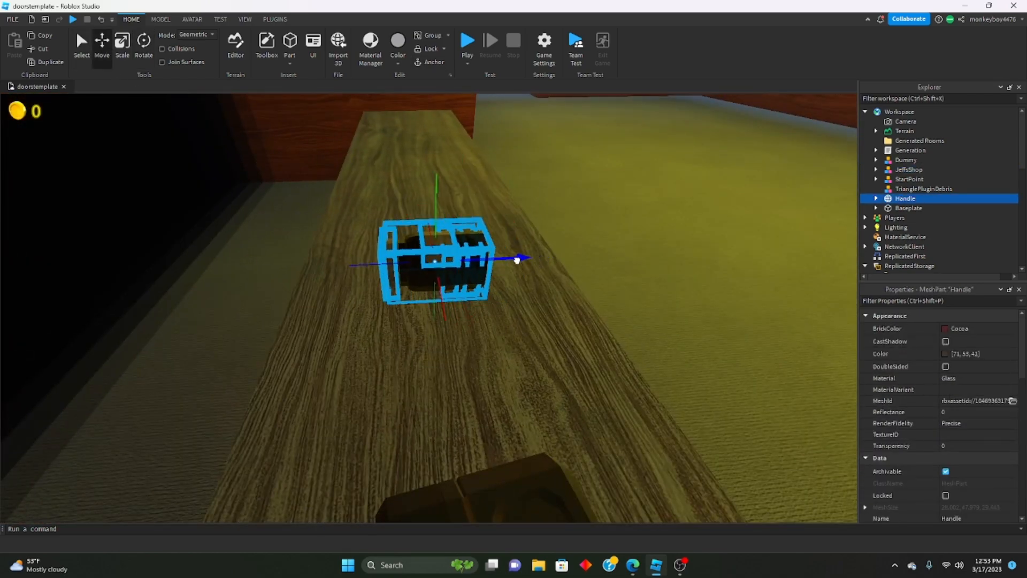
pyautogui.click(909, 169)
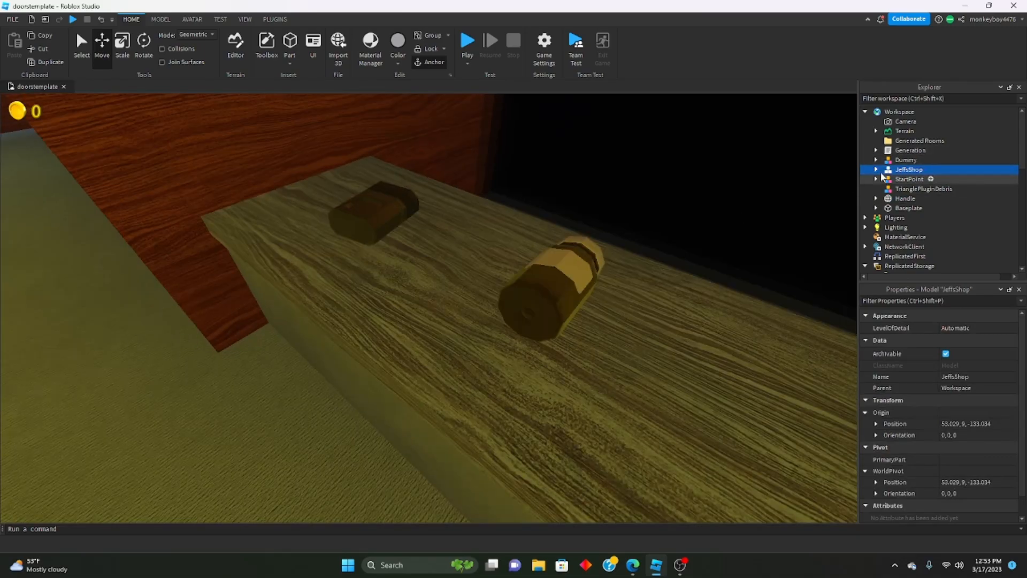
pyautogui.click(926, 189)
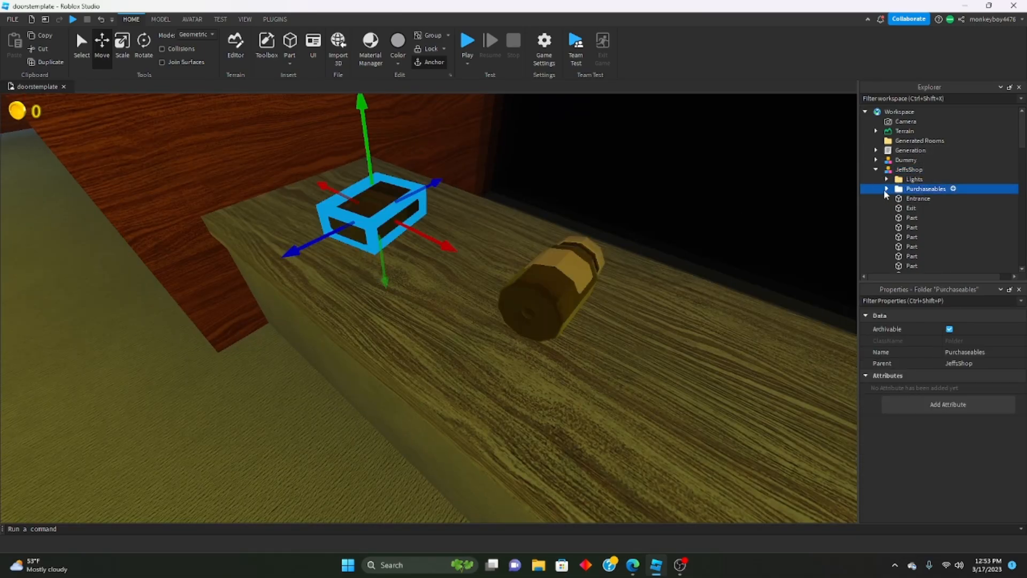
pyautogui.click(888, 189)
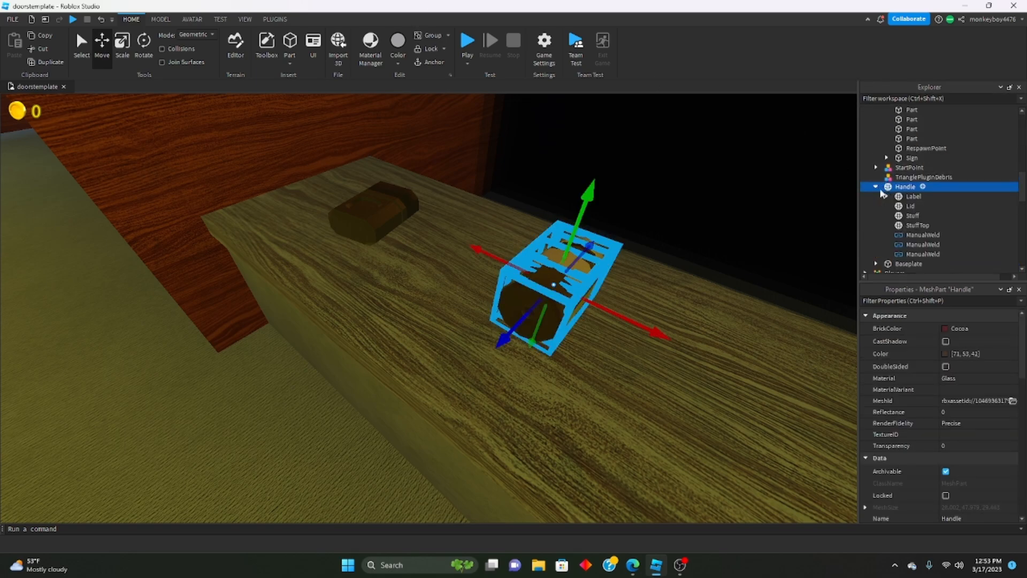
# Group the item parts into Lighter and Vitamins models inside the Purchaseables folder.
pyautogui.click(911, 206)
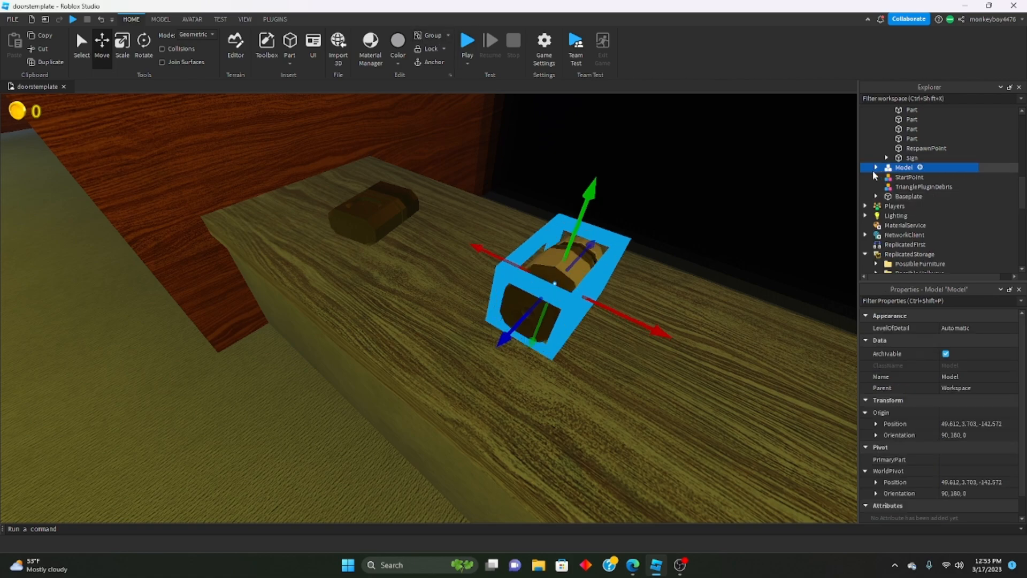
pyautogui.click(876, 167)
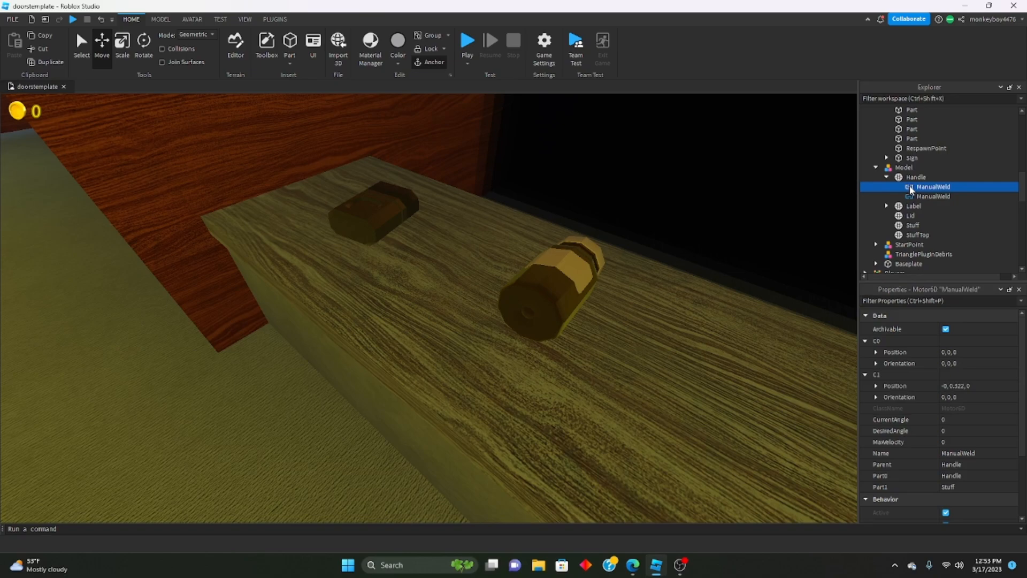
pyautogui.click(923, 196)
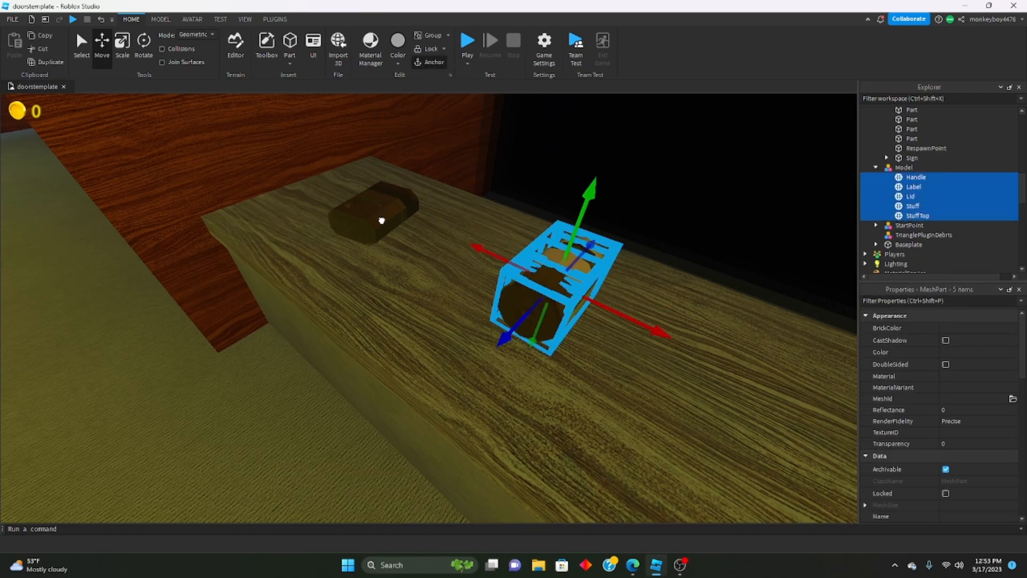
pyautogui.click(905, 213)
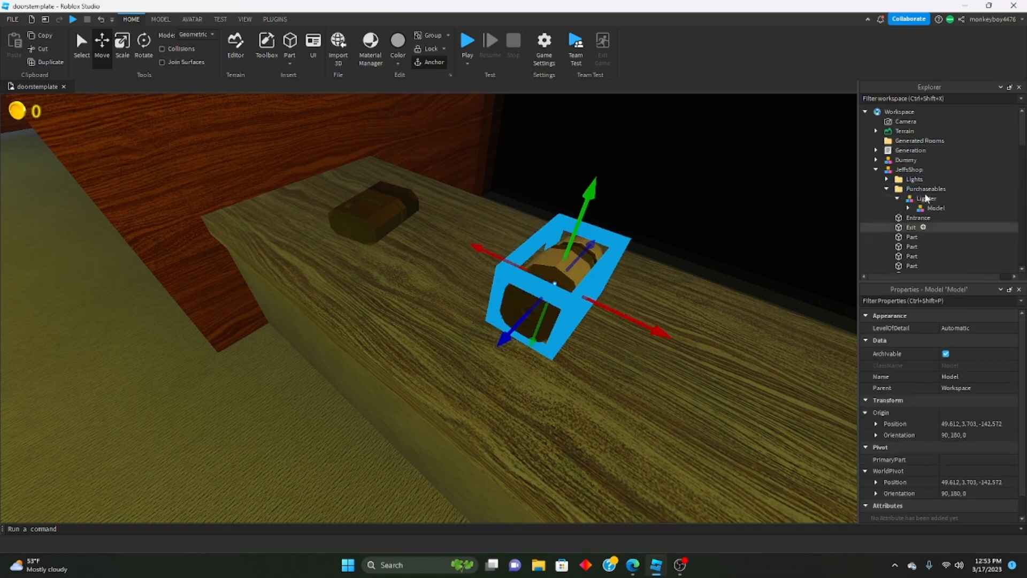
pyautogui.rightClick(937, 208)
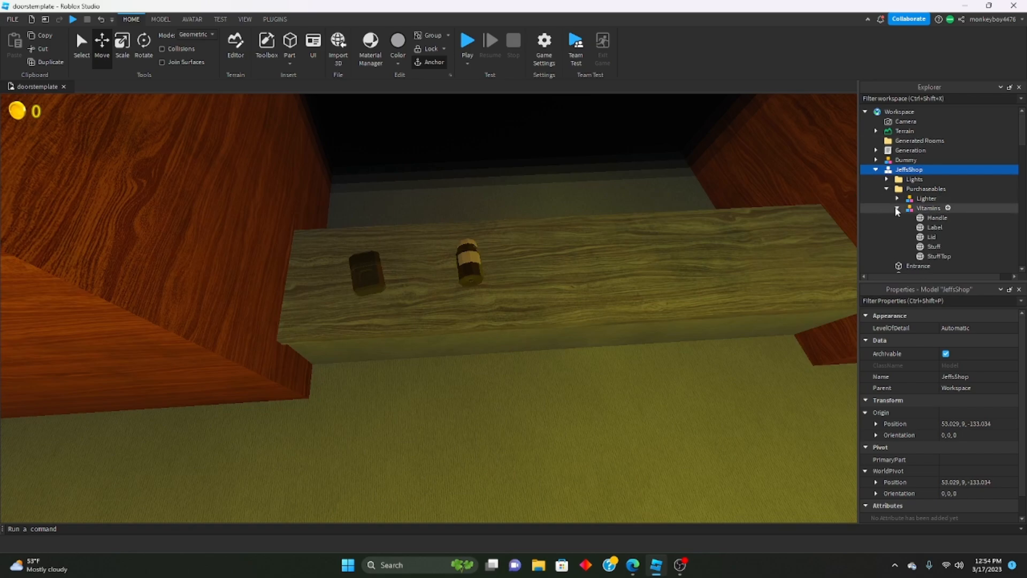
# Add a PromptAttachment to the Vitamins Handle carrying a PurchasePrompt ProximityPrompt.
pyautogui.click(964, 217)
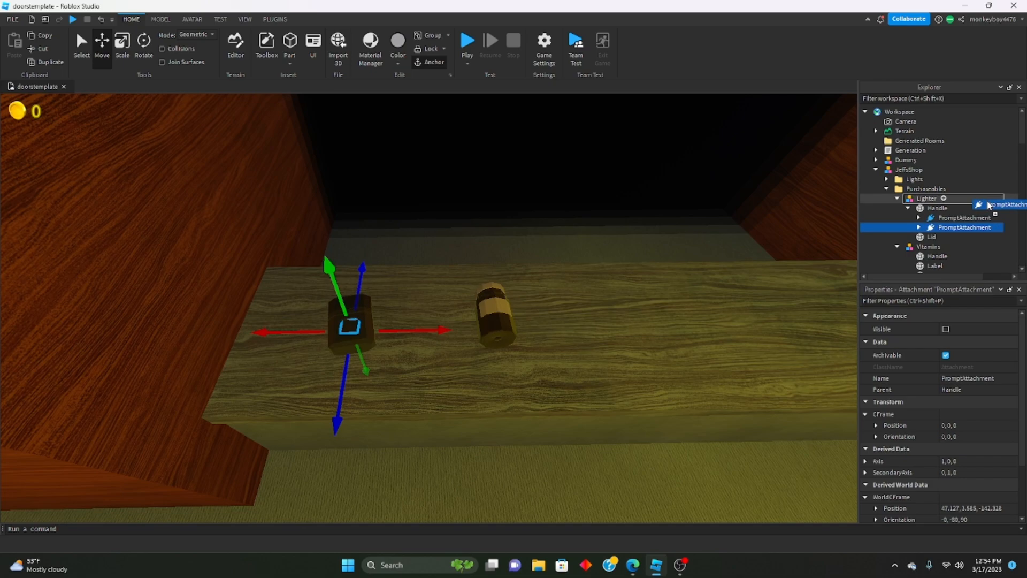
pyautogui.click(964, 256)
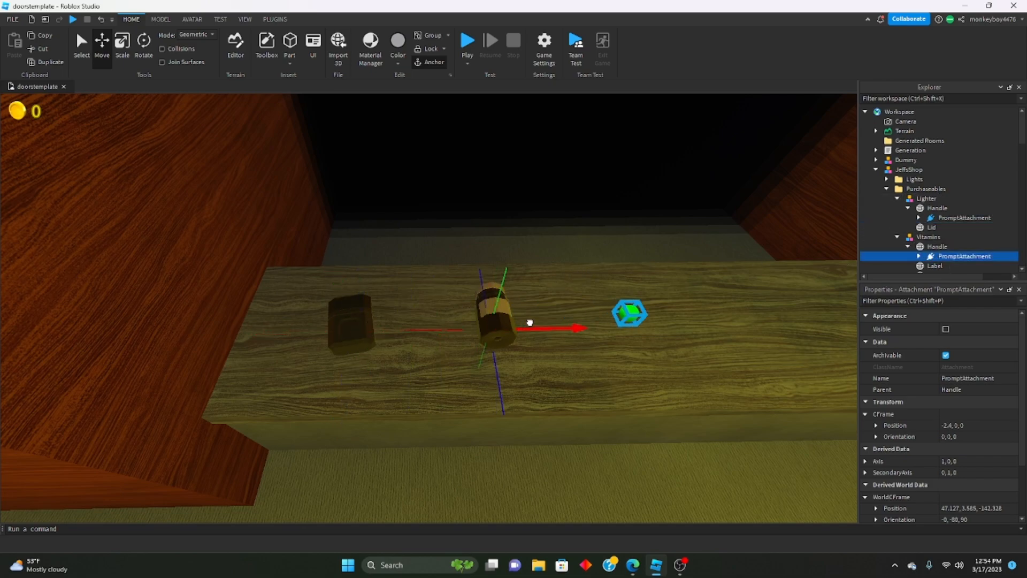
pyautogui.click(937, 246)
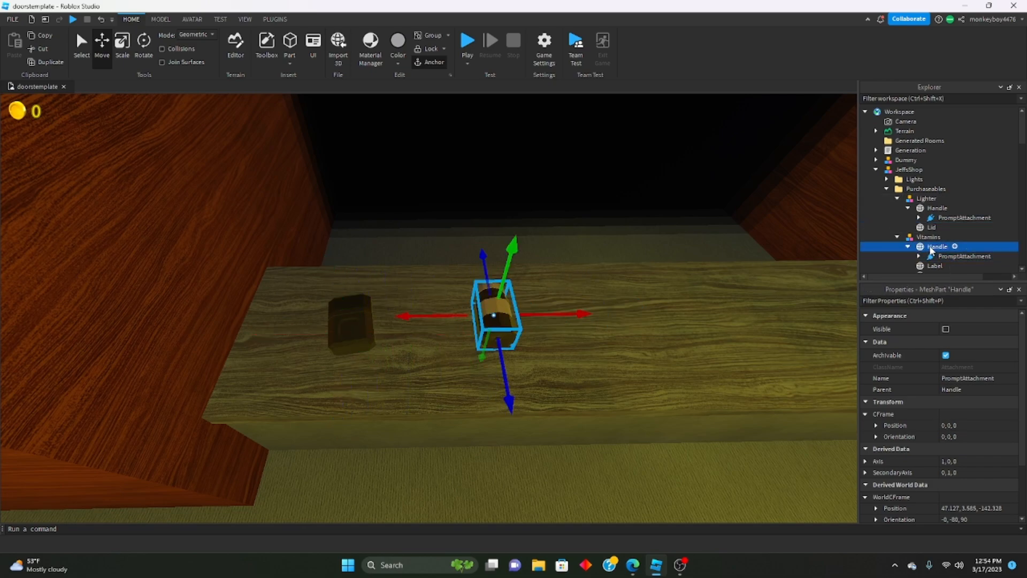
pyautogui.click(963, 255)
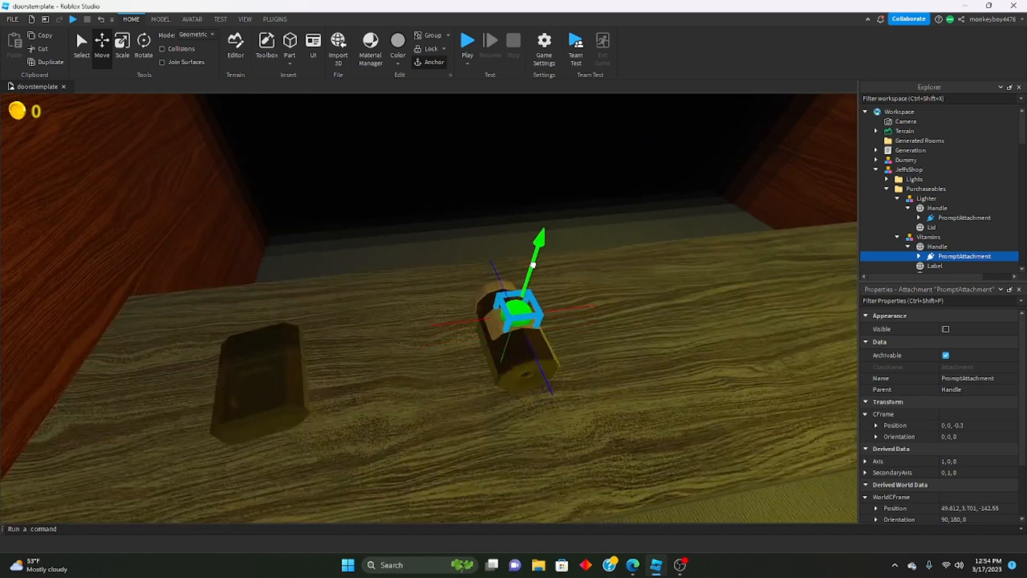
pyautogui.click(972, 265)
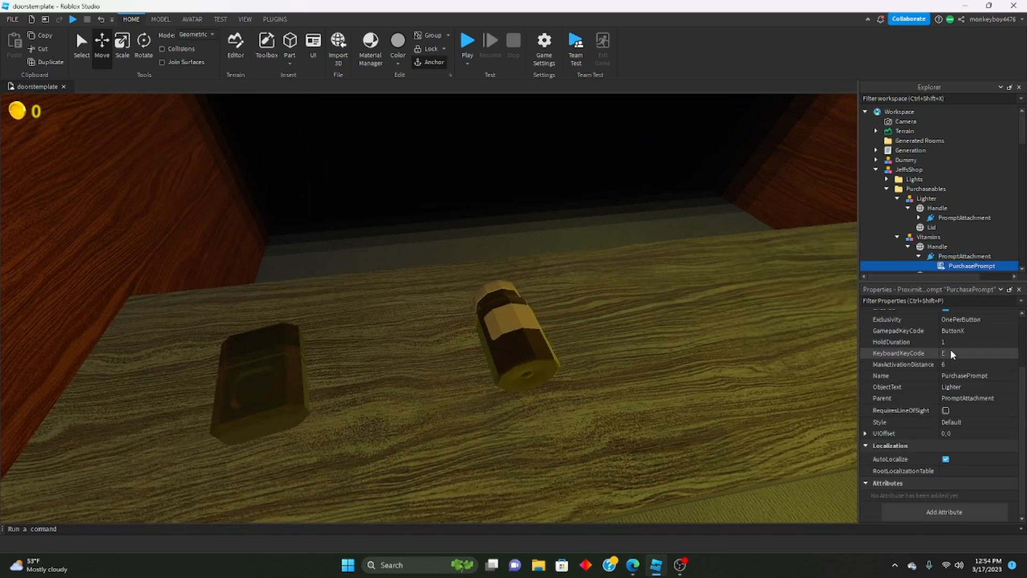
pyautogui.scroll(3)
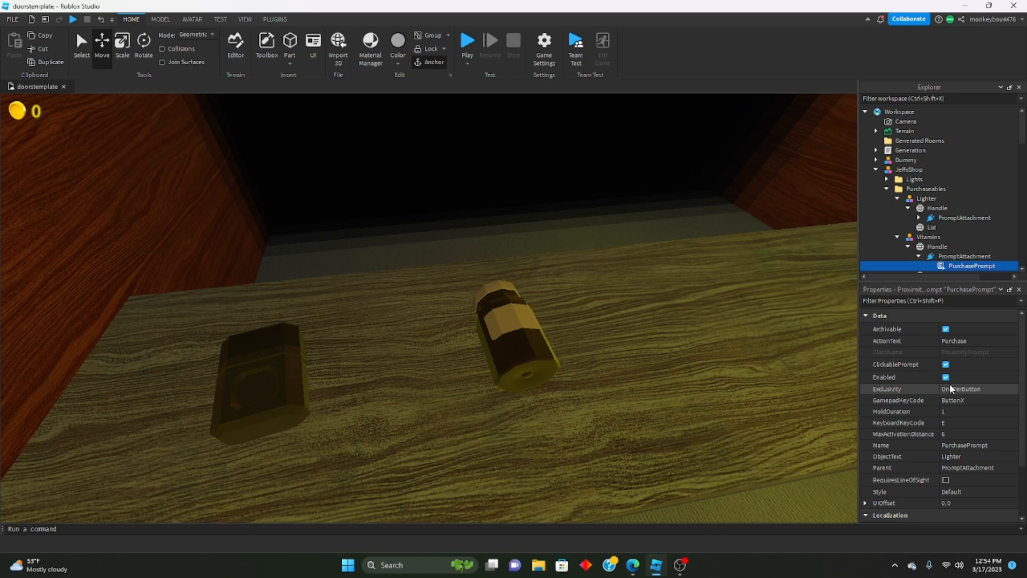
pyautogui.click(965, 256)
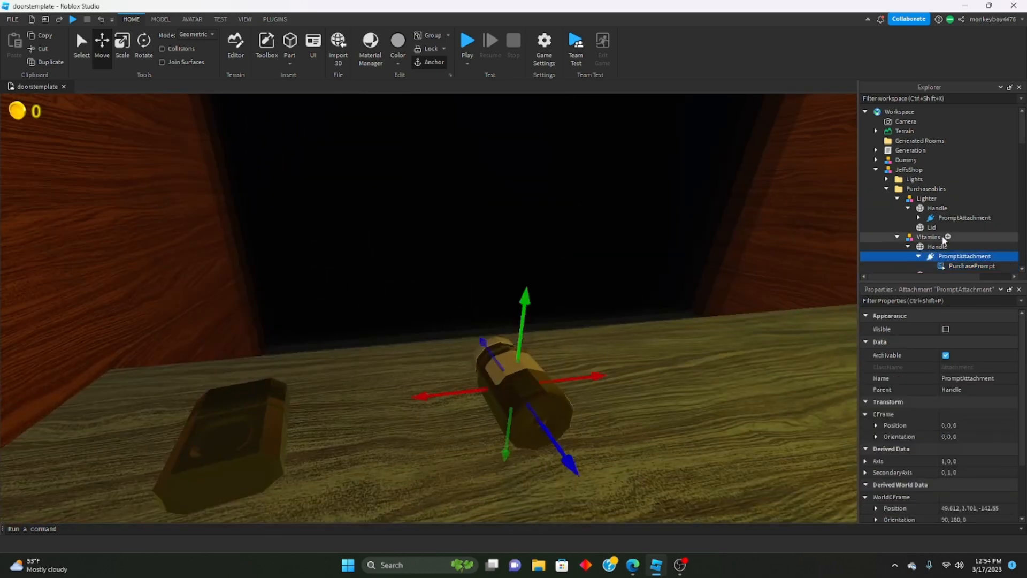
pyautogui.click(928, 236)
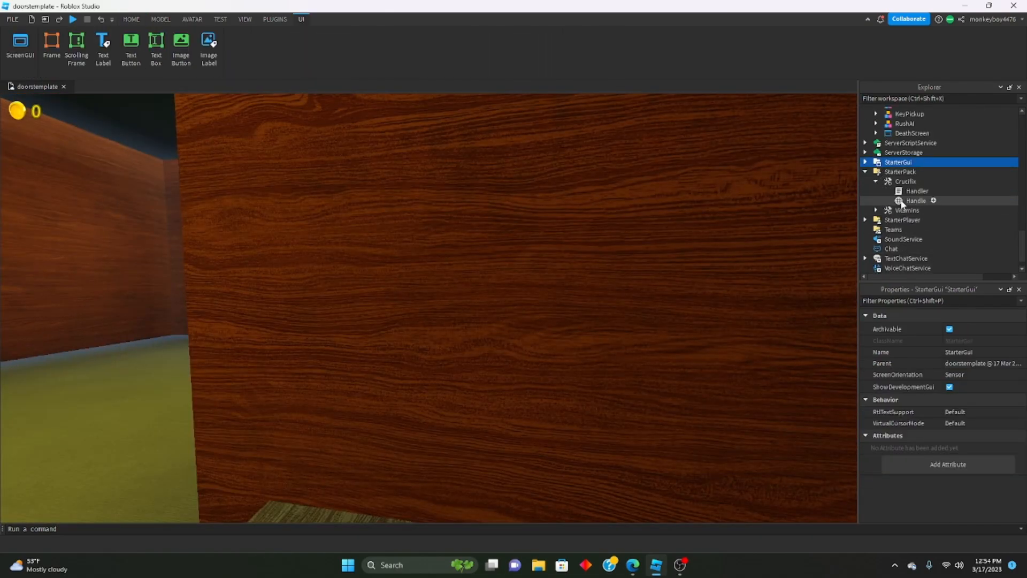
# Copy the Crucifix Handle onto the counter with a PromptAttachment and PurchasePrompt under Purchaseables.
pyautogui.click(916, 200)
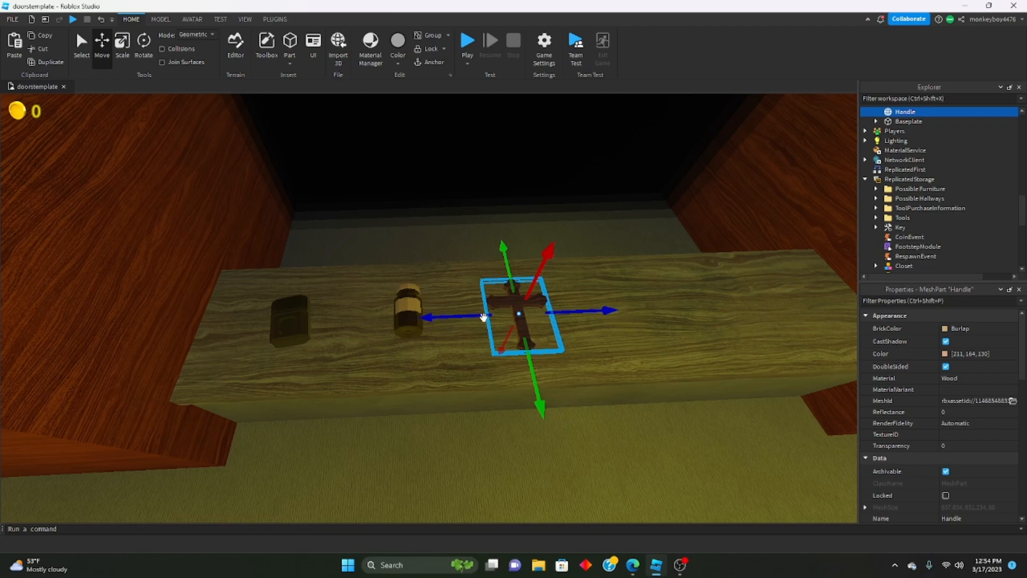
pyautogui.click(143, 46)
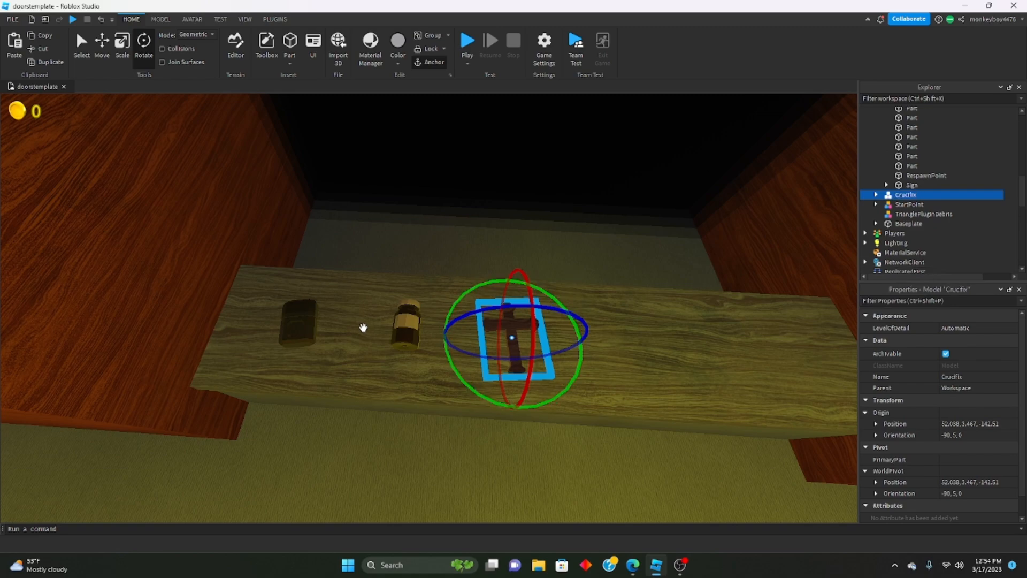
pyautogui.click(964, 160)
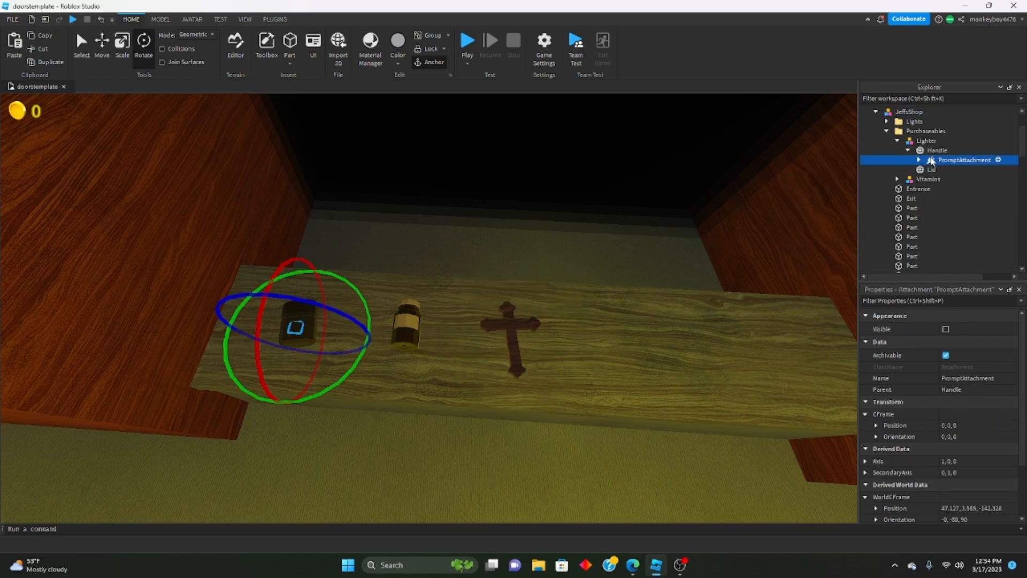
pyautogui.click(935, 201)
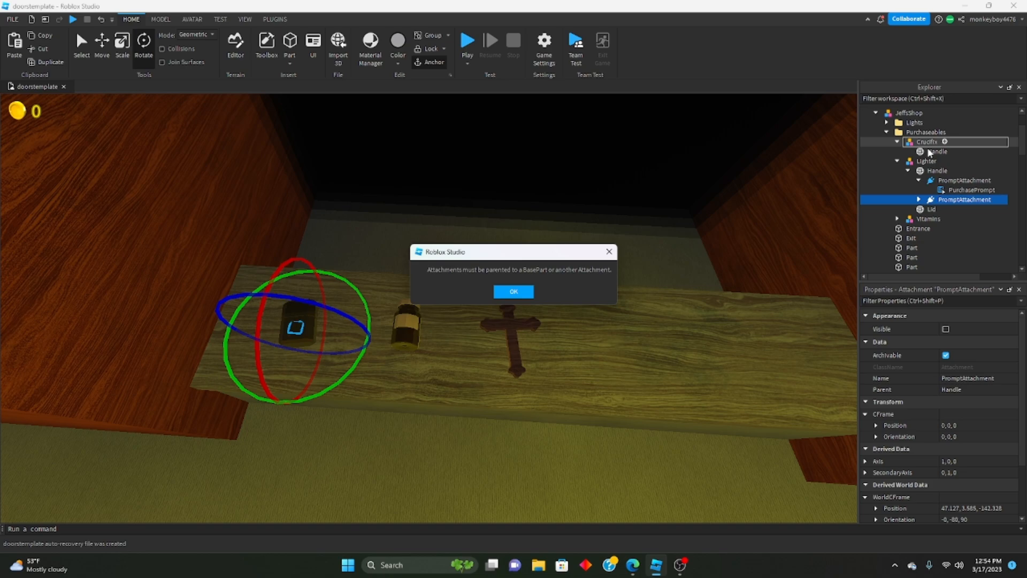
pyautogui.click(514, 291)
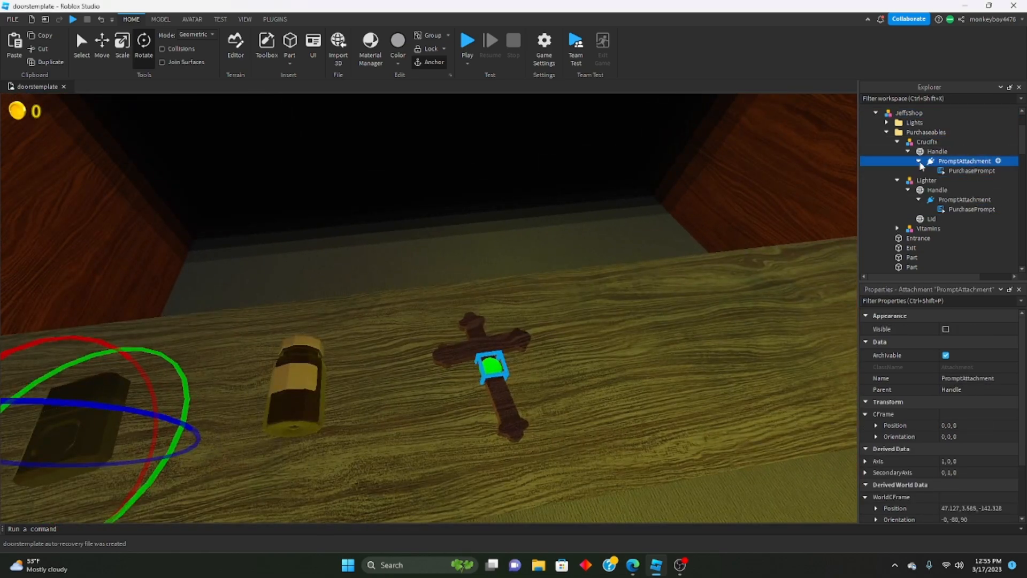
# Duplicate the Lighter purchase-information folder as Vitamins with Cost 15.
pyautogui.click(908, 142)
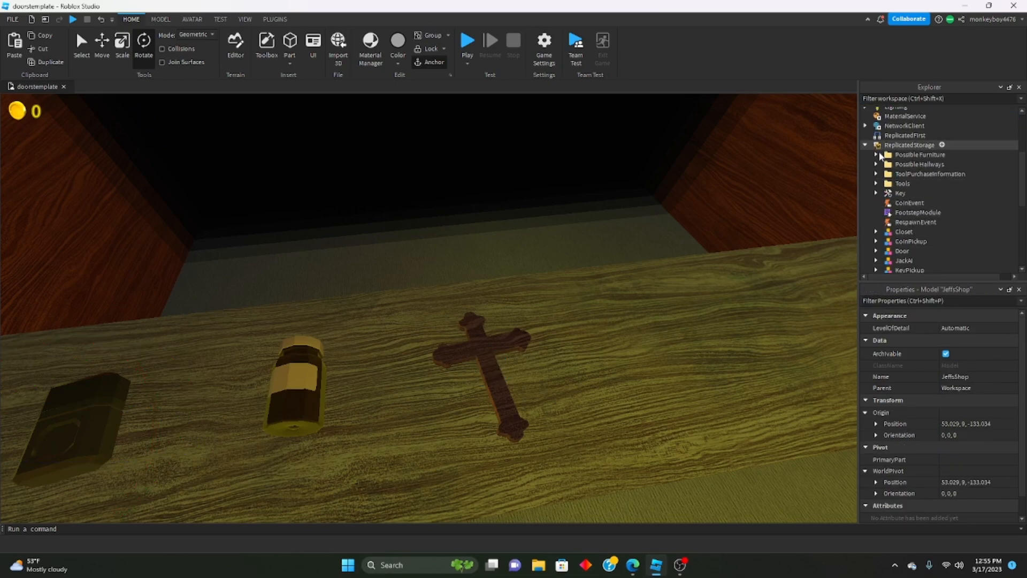
pyautogui.click(916, 183)
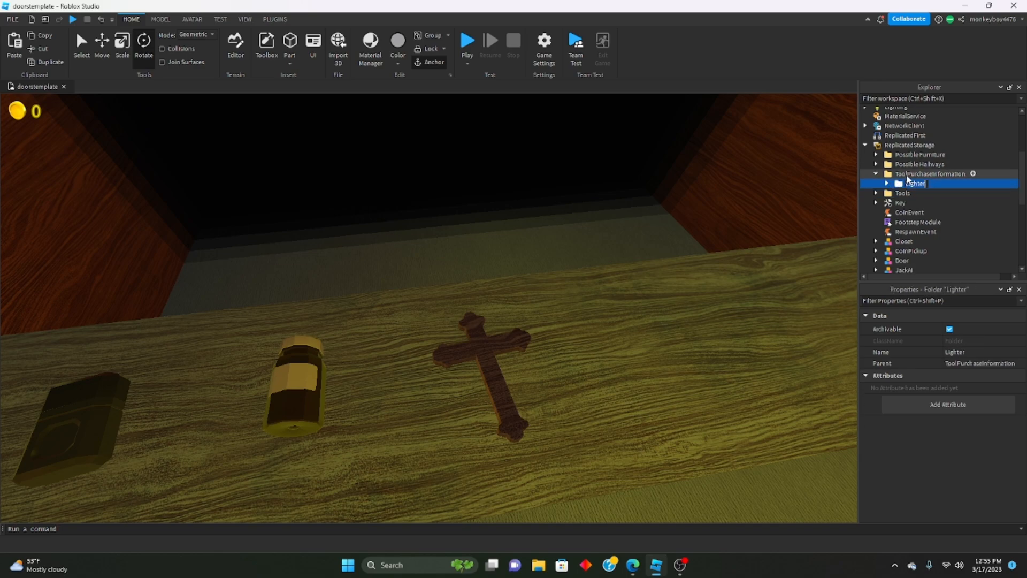
pyautogui.rightClick(916, 183)
pyautogui.write('Vitamins')
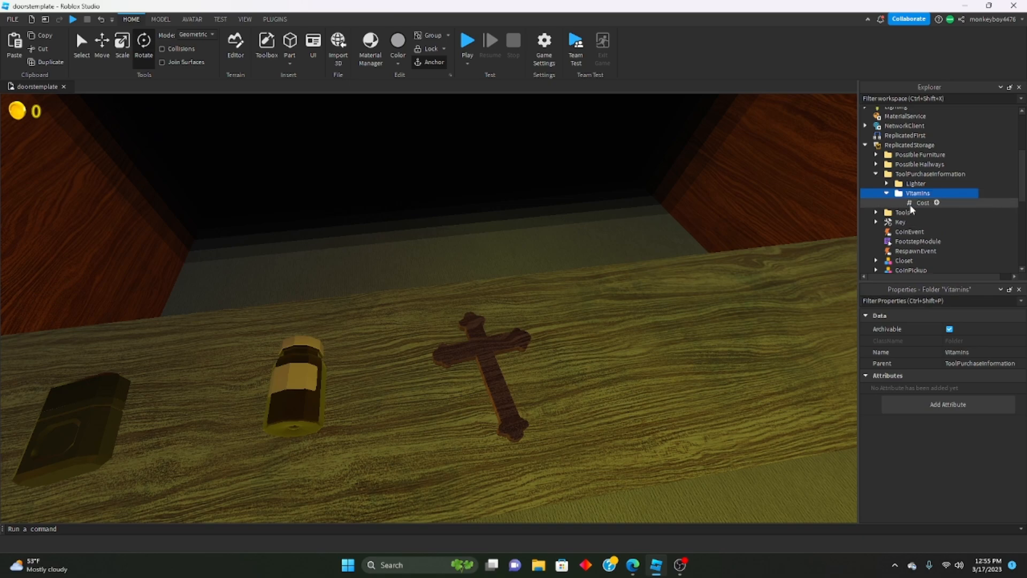
pyautogui.click(923, 202)
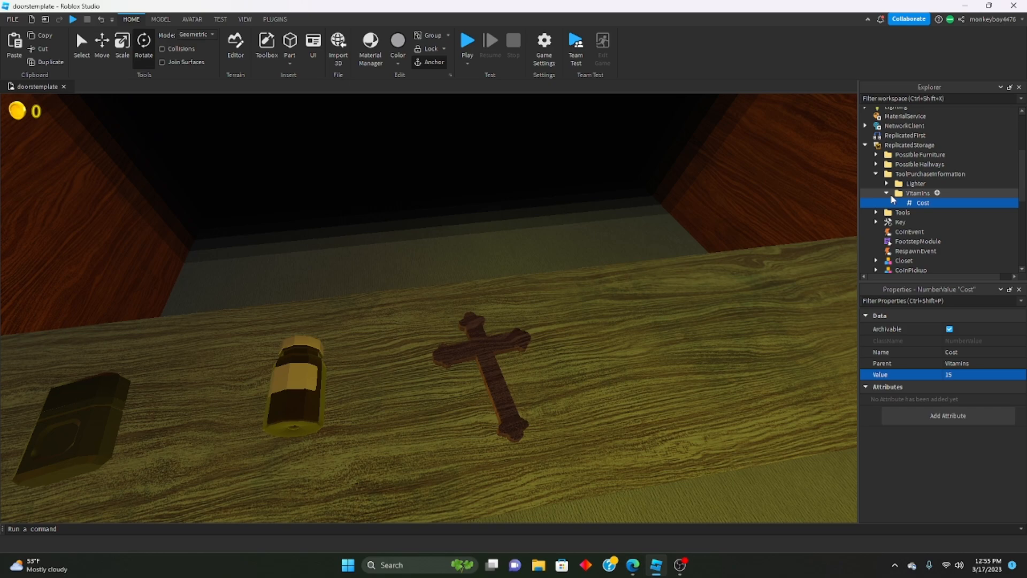
# Duplicate again as a Crucifix folder and set its Cost value to 30.
pyautogui.rightClick(918, 193)
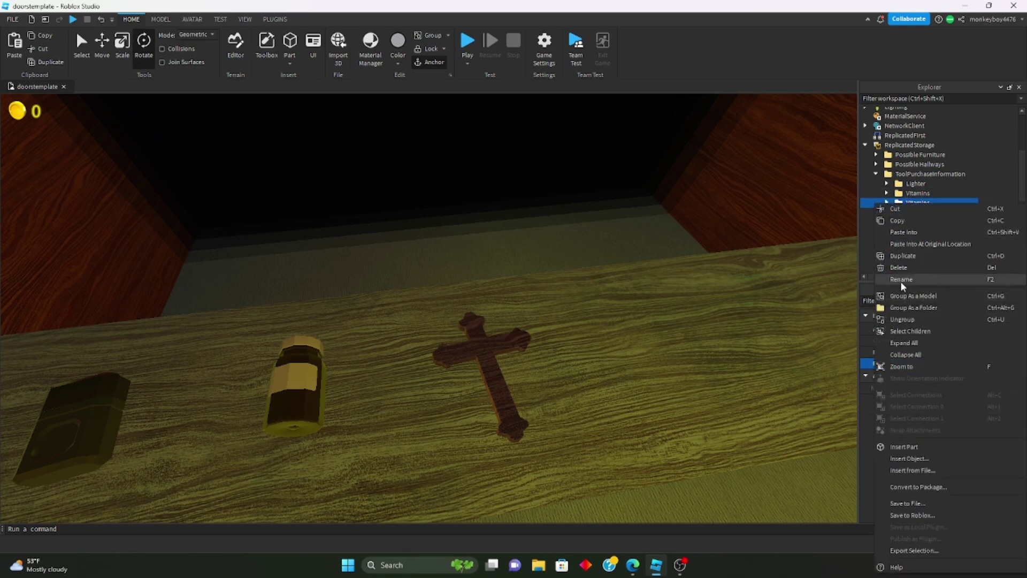
pyautogui.click(902, 279)
pyautogui.write('Crucifix')
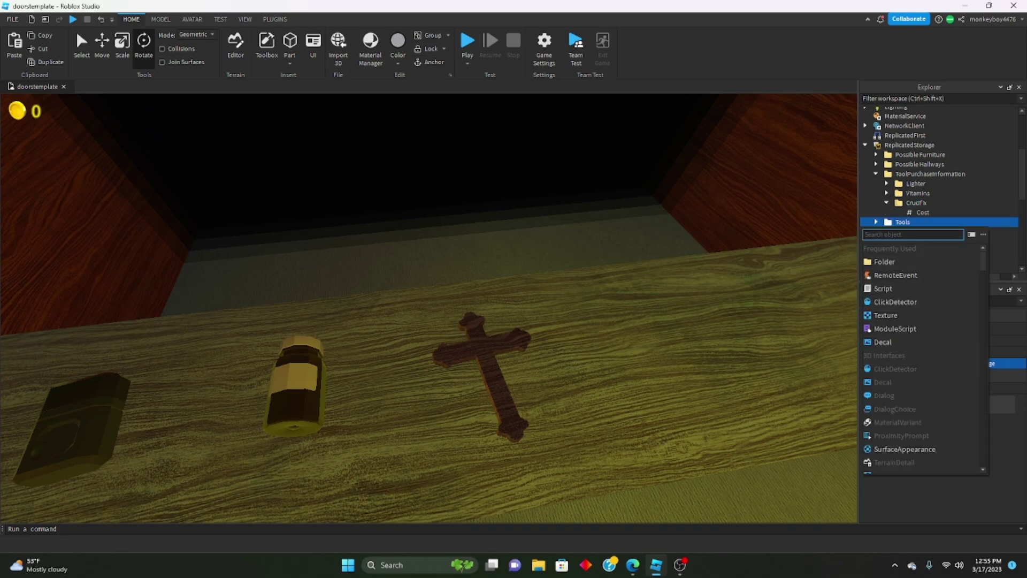
pyautogui.click(922, 213)
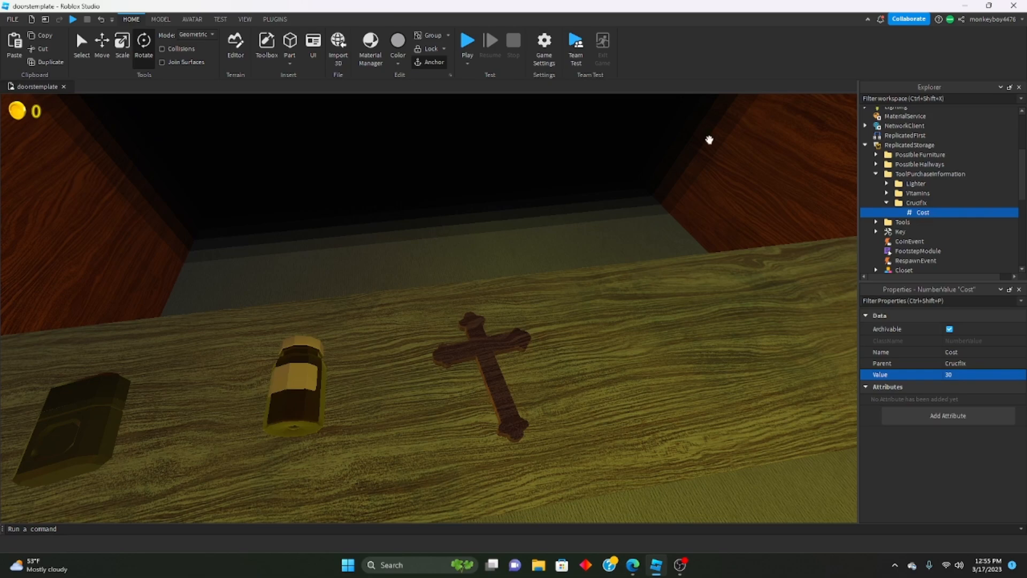
pyautogui.click(887, 202)
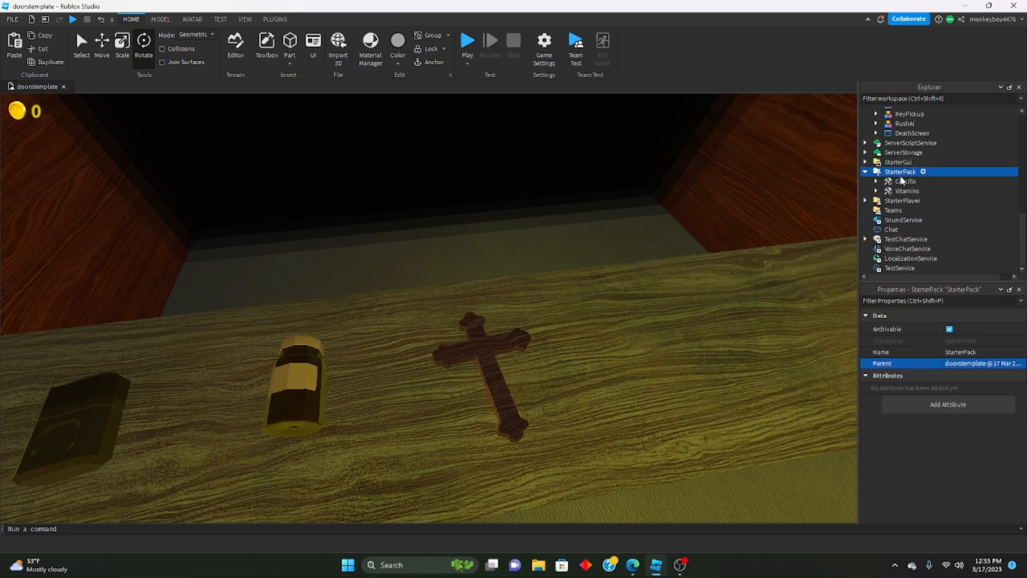
# Reparent the Crucifix and Vitamins tools to ReplicatedStorage.Tools and open the Generation script.
pyautogui.click(876, 180)
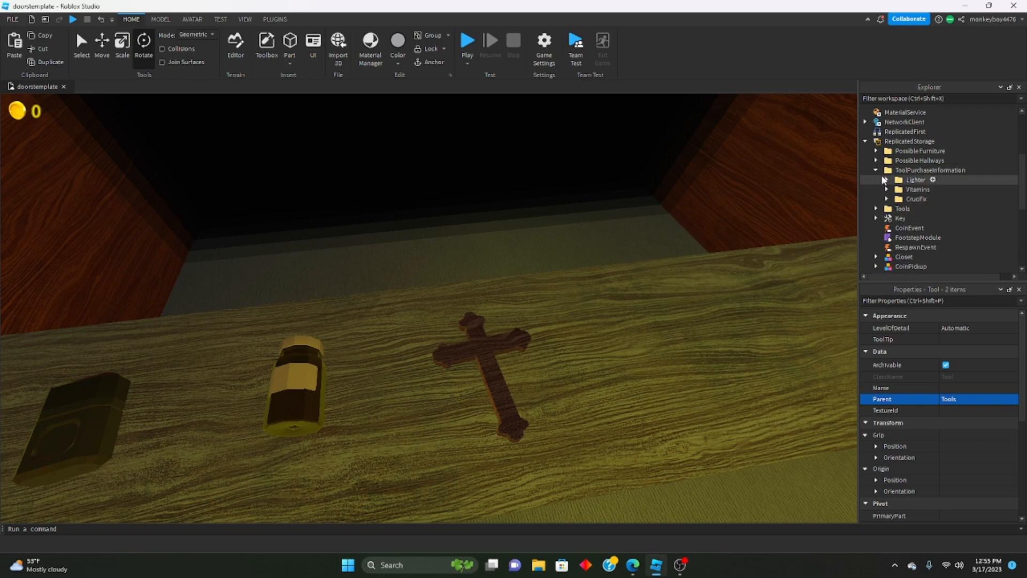
pyautogui.scroll(3)
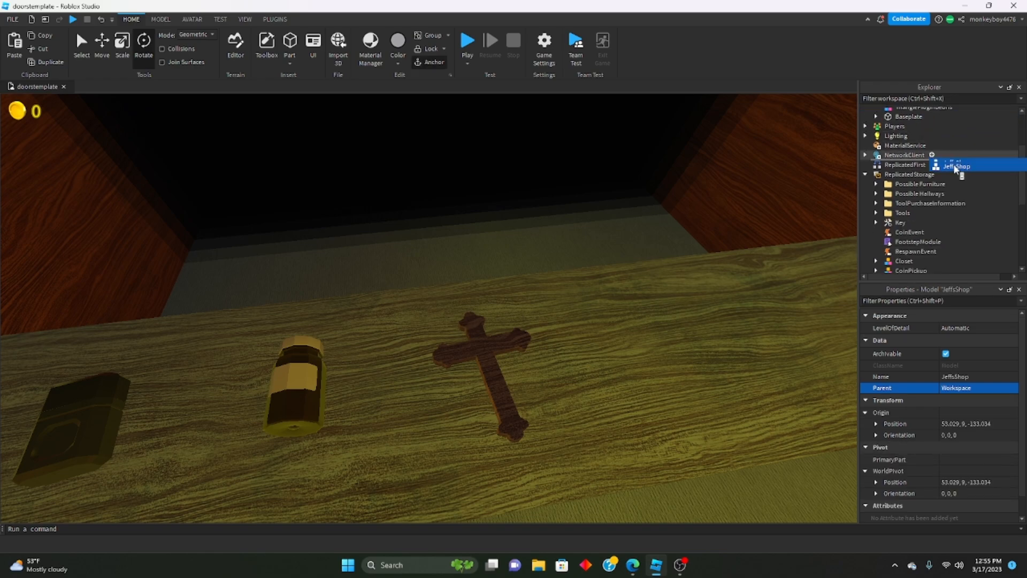
pyautogui.doubleClick(910, 128)
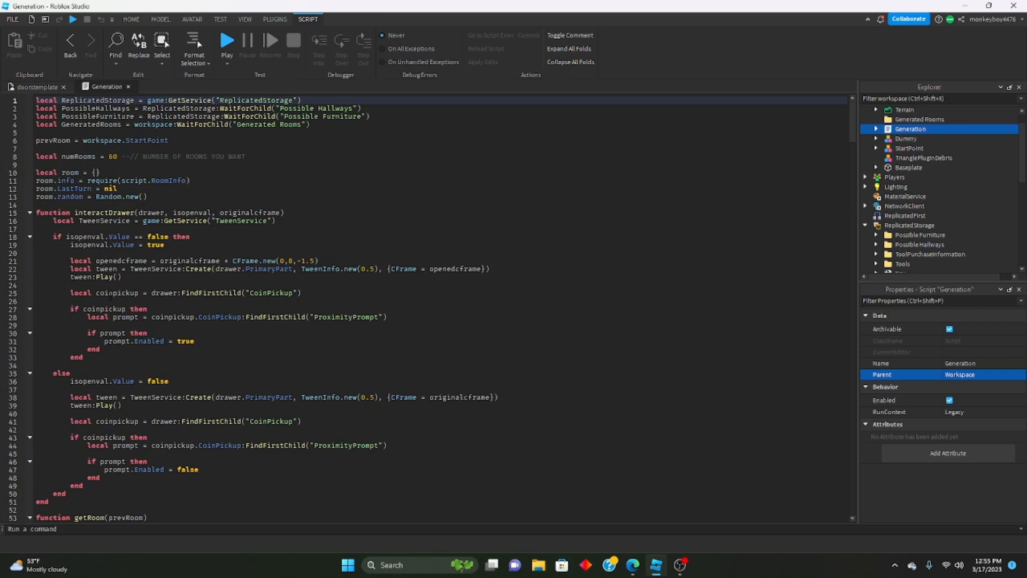
# Edit generateJeffsShop so prompts show coin cost and hand over the tool, then start a play test.
pyautogui.scroll(-3)
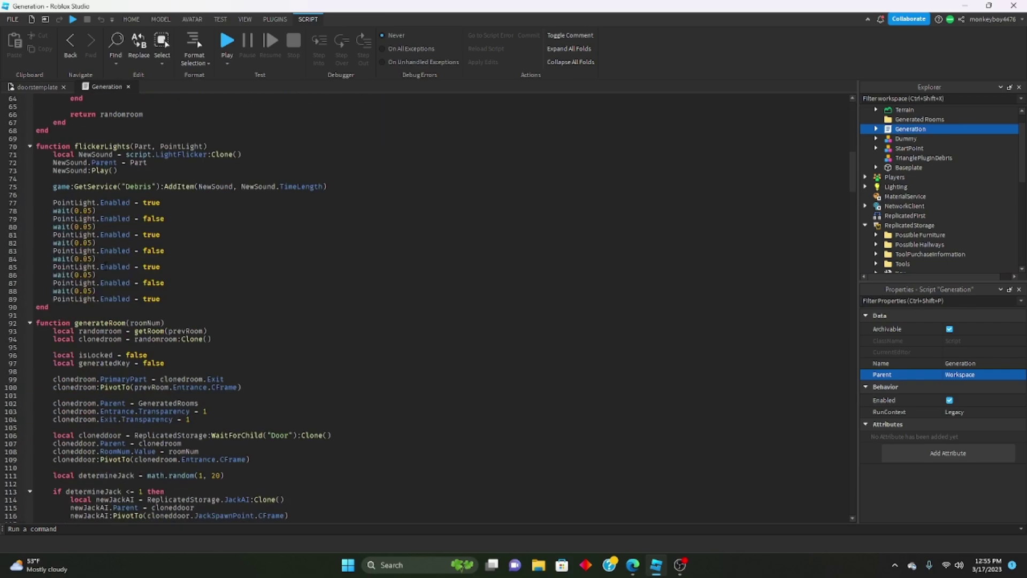
pyautogui.scroll(-3)
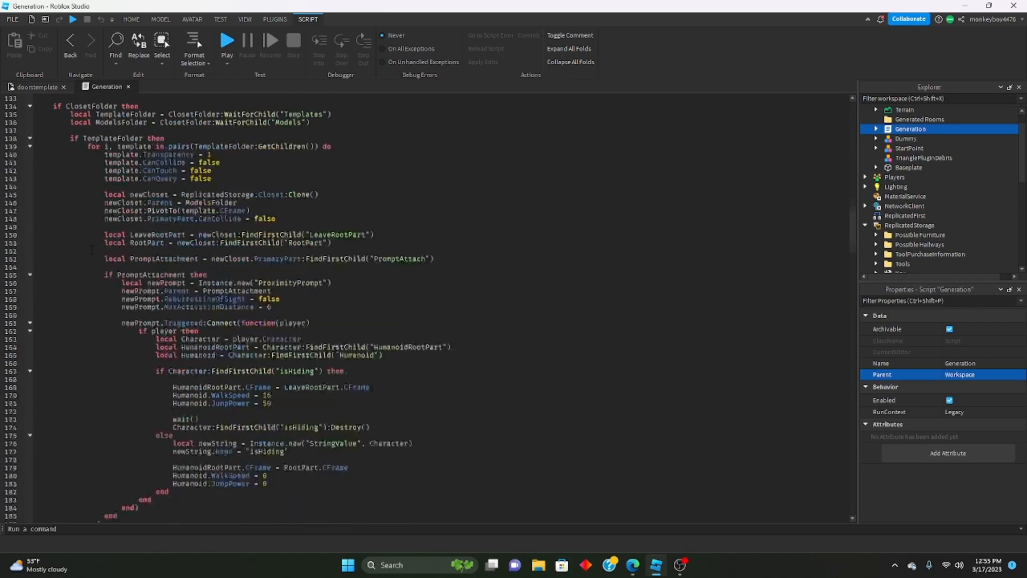
pyautogui.scroll(-3)
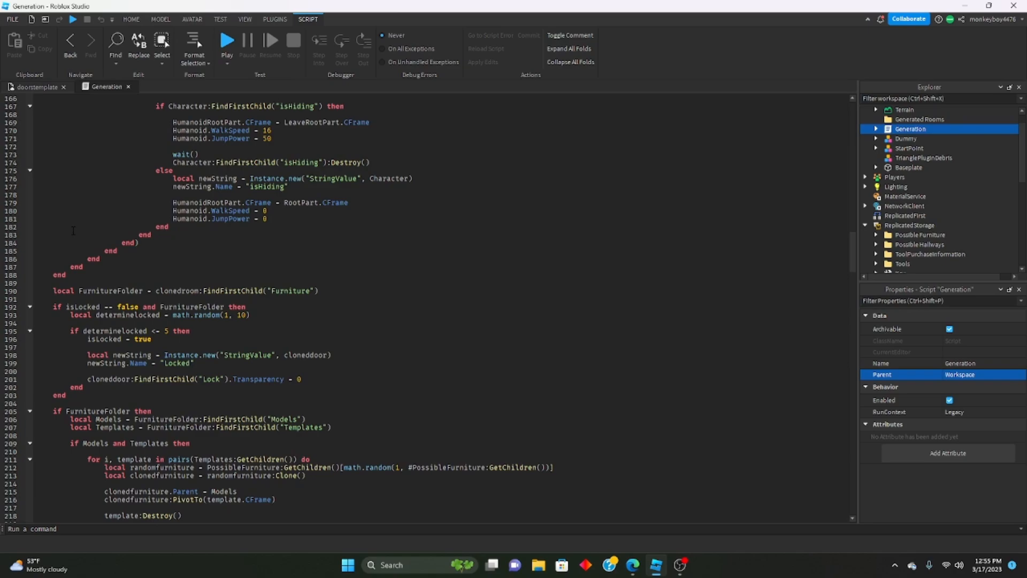
pyautogui.scroll(-3)
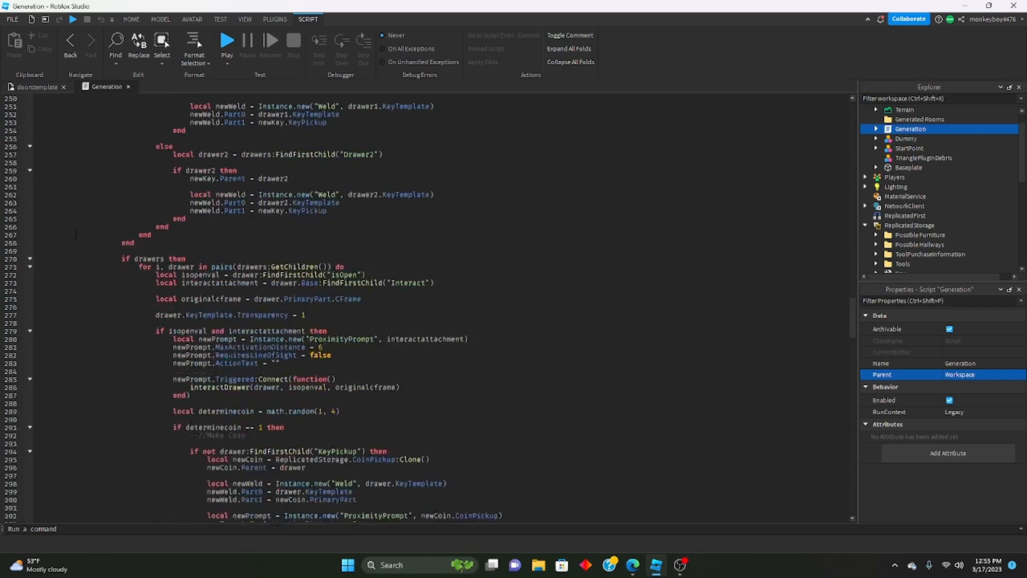
pyautogui.scroll(-3)
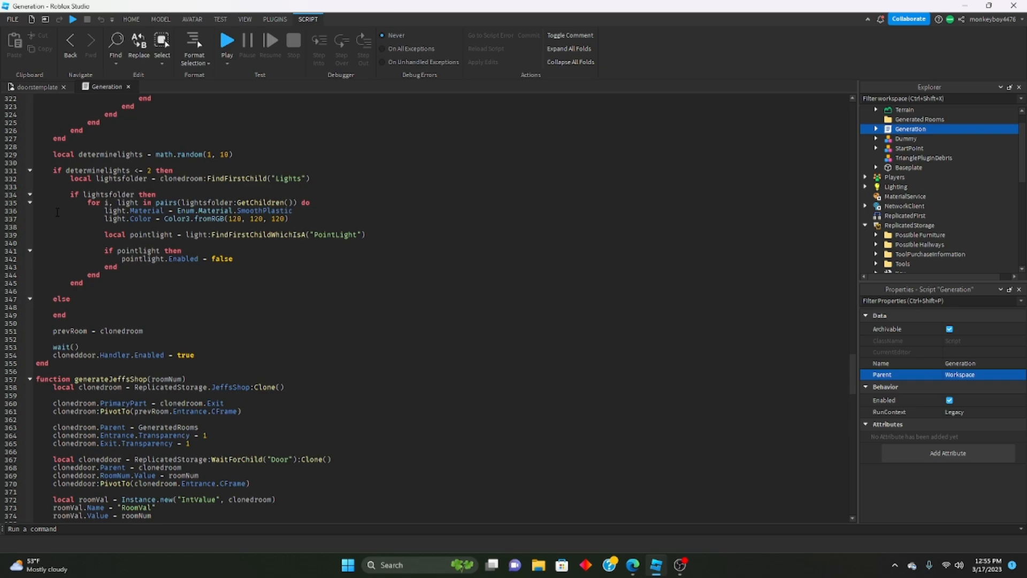
pyautogui.scroll(-3)
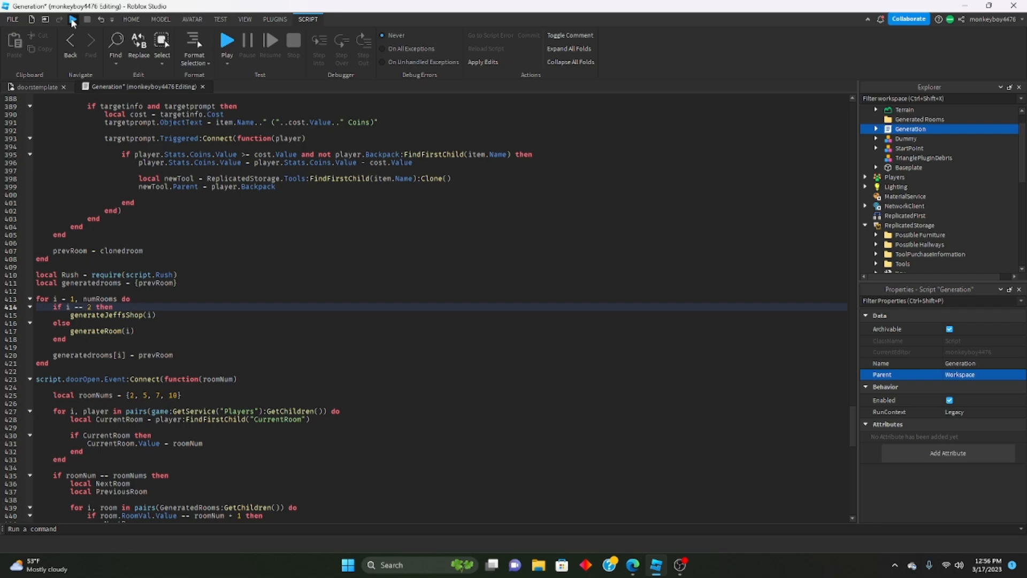
pyautogui.click(227, 42)
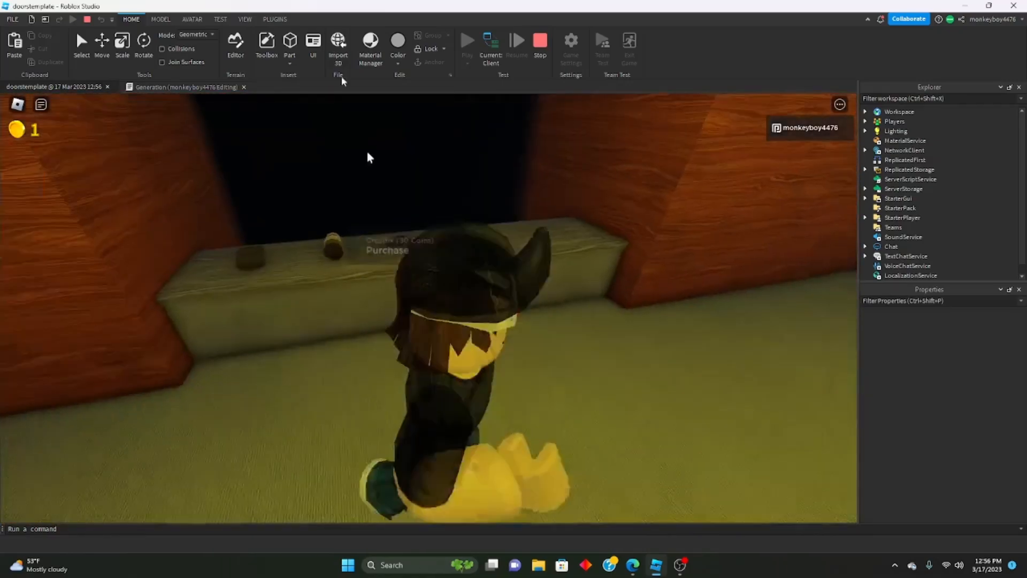
# Walk the test character to Jeff's shop counter, glancing at View before returning to Home.
pyautogui.click(244, 19)
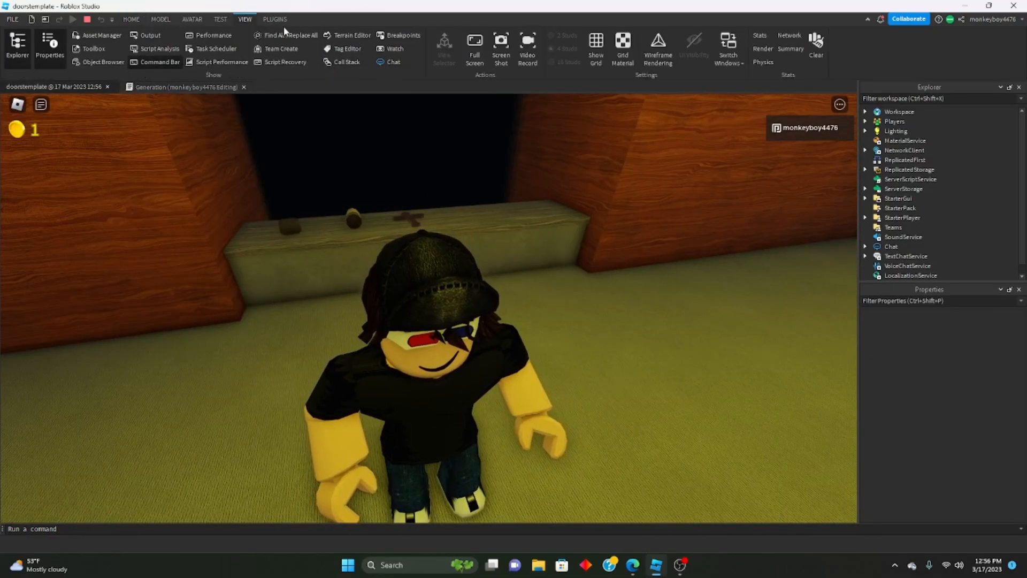
pyautogui.click(131, 19)
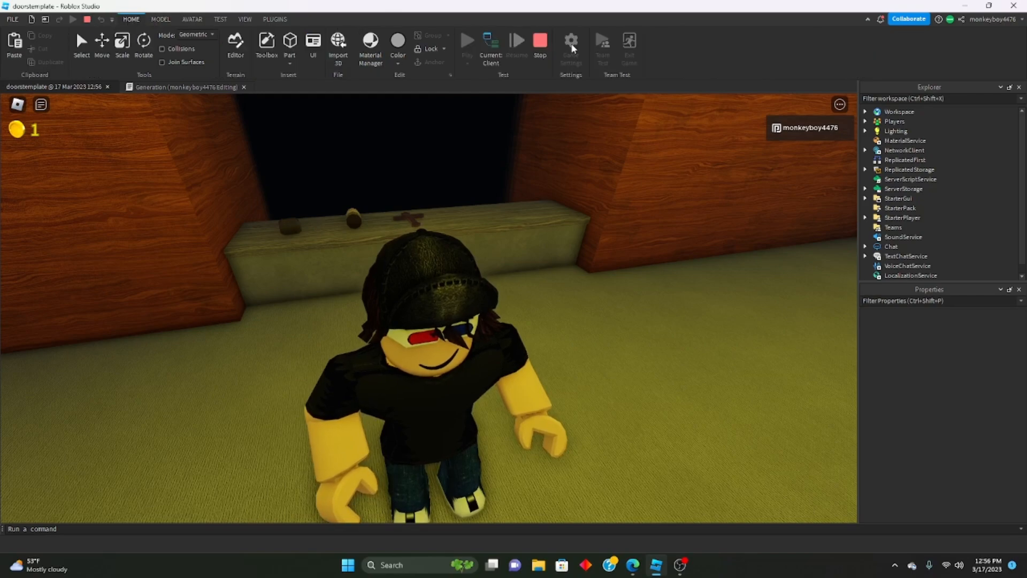
# On the server side set the player's Stats Coins value to 100, then return to the client.
pyautogui.click(540, 42)
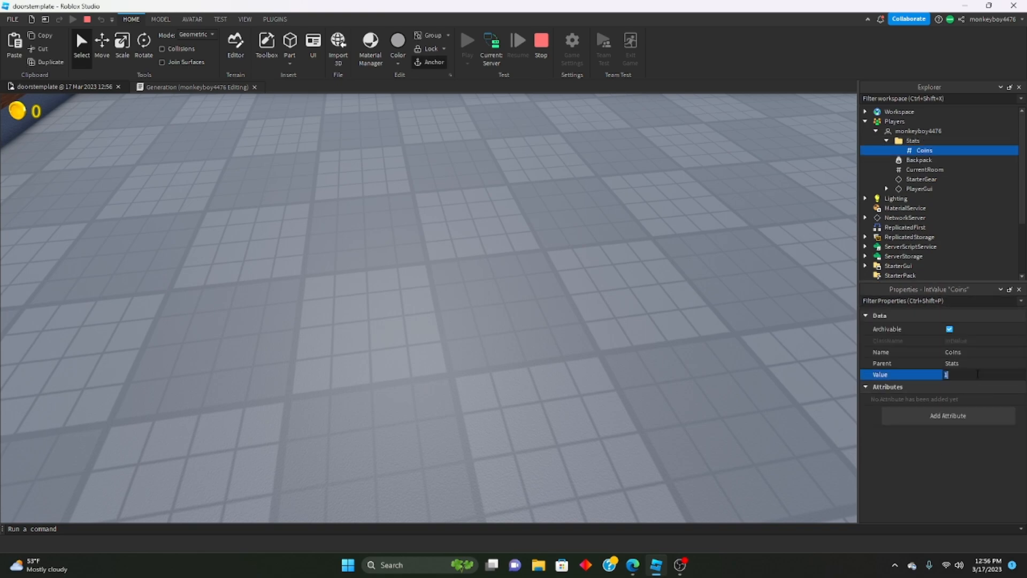
pyautogui.write('100')
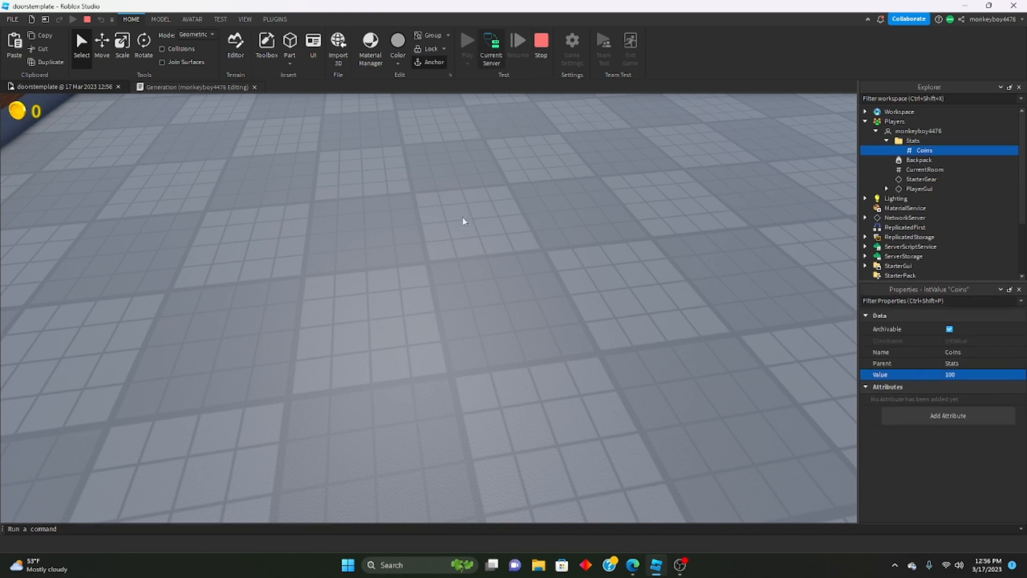
pyautogui.click(490, 43)
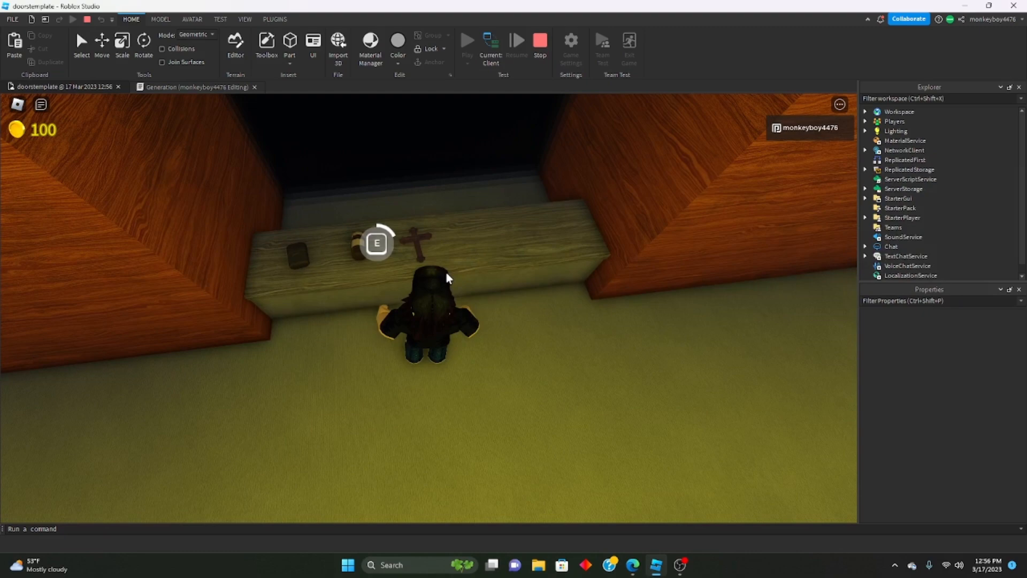
# Buy the Lighter, Vitamins and Crucifix with E, leaving 30 coins and three tools in the backpack.
pyautogui.press('e')
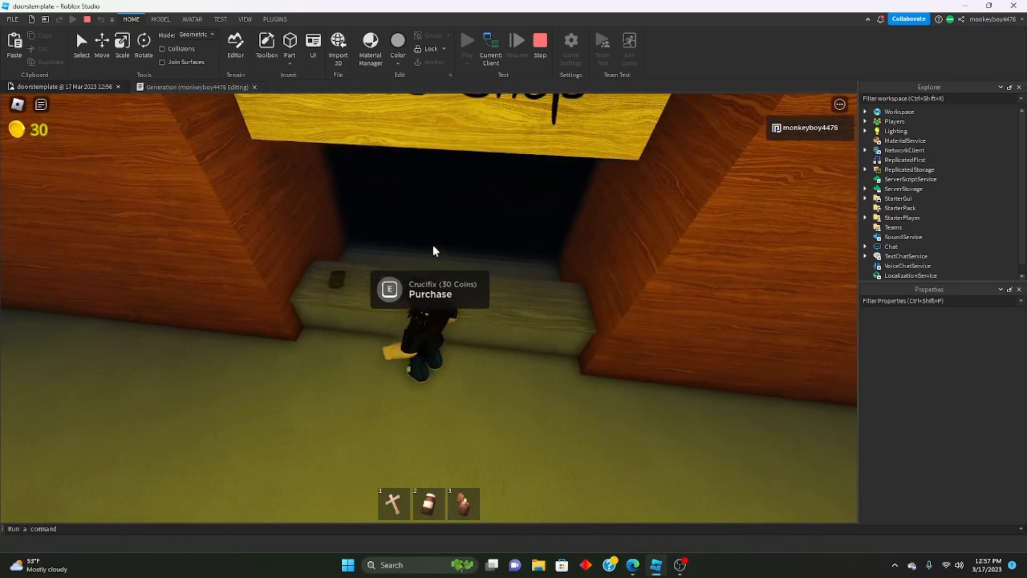
pyautogui.moveTo(415, 244)
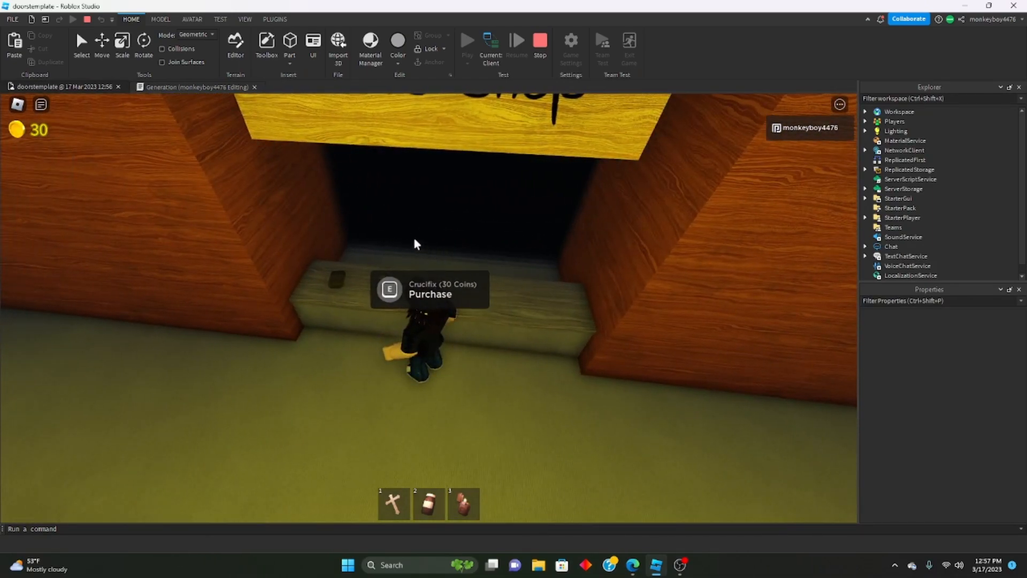
pyautogui.moveTo(402, 237)
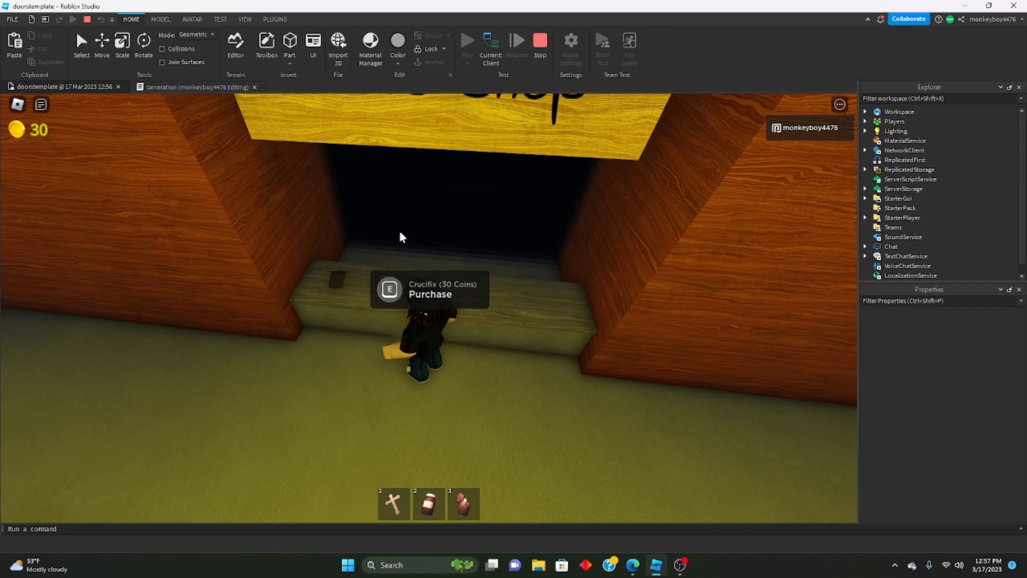